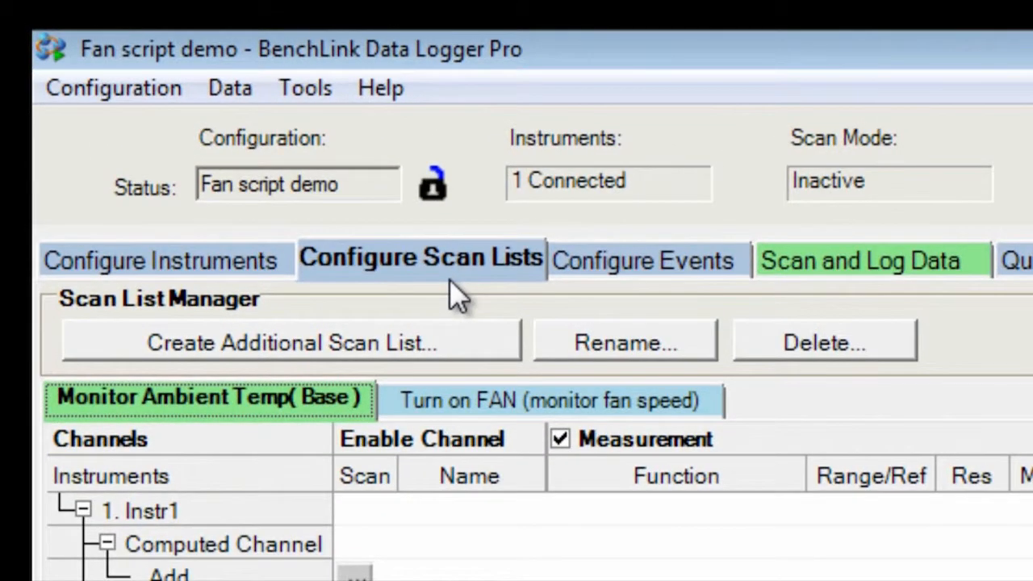
{"action": "mouse_move", "coordinate": [307, 384]}
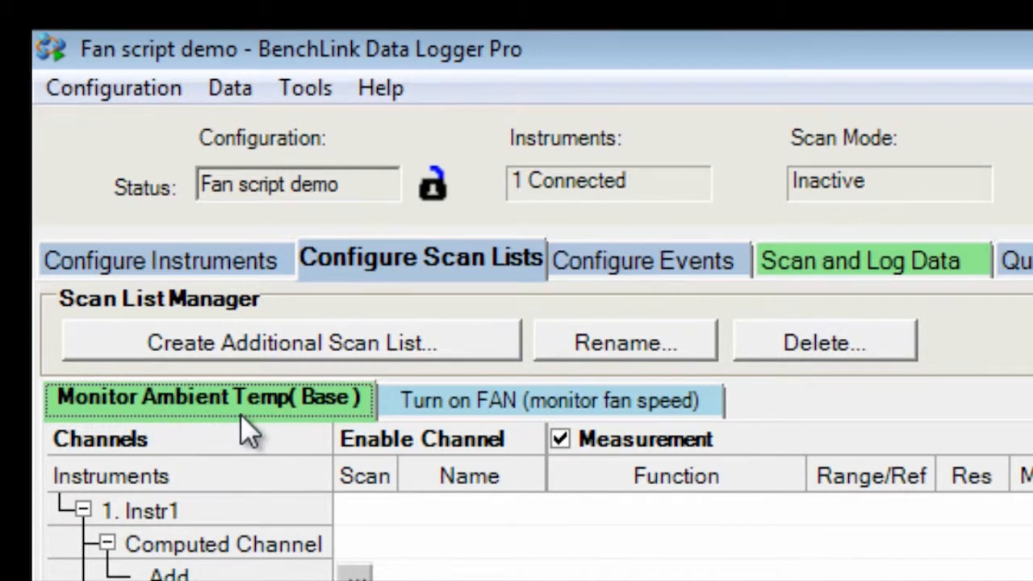
Review channel 103's Above limit of 2.65e01 in the Monitor Ambient Temp scan list
{"action": "scroll", "scroll_direction": "down", "scroll_amount": 3}
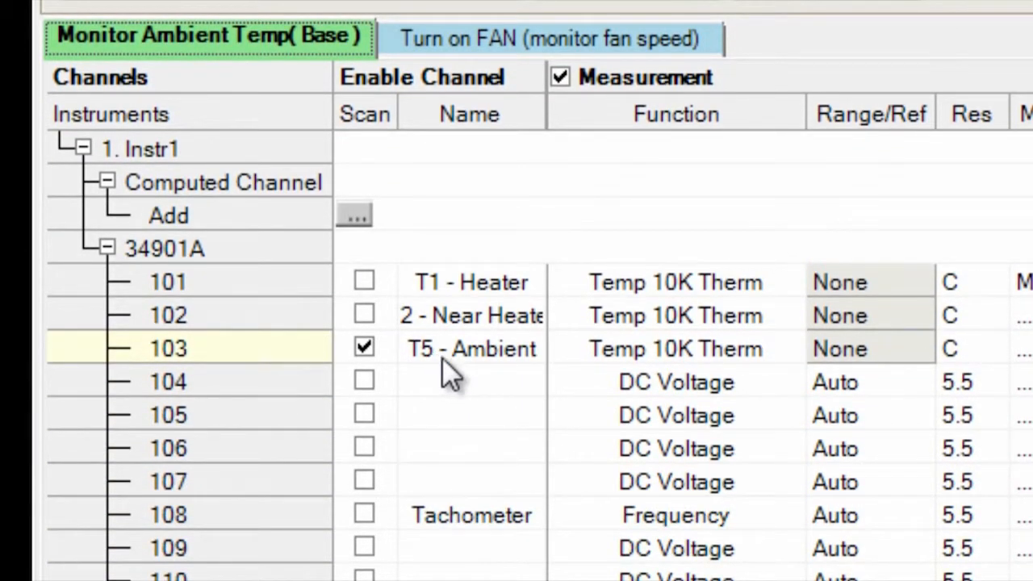
{"action": "scroll", "scroll_direction": "right", "scroll_amount": 3}
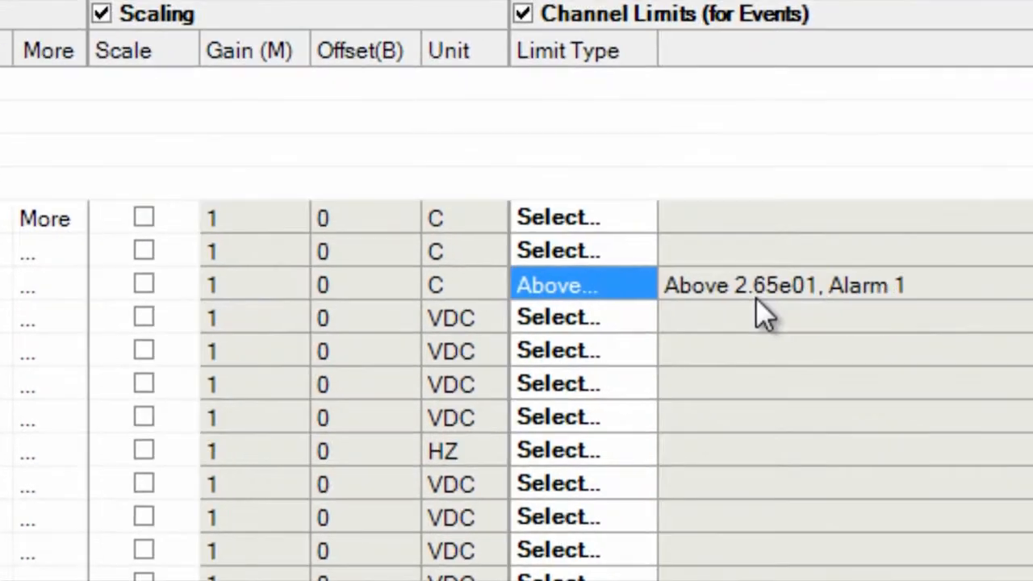
{"action": "mouse_move", "coordinate": [763, 311]}
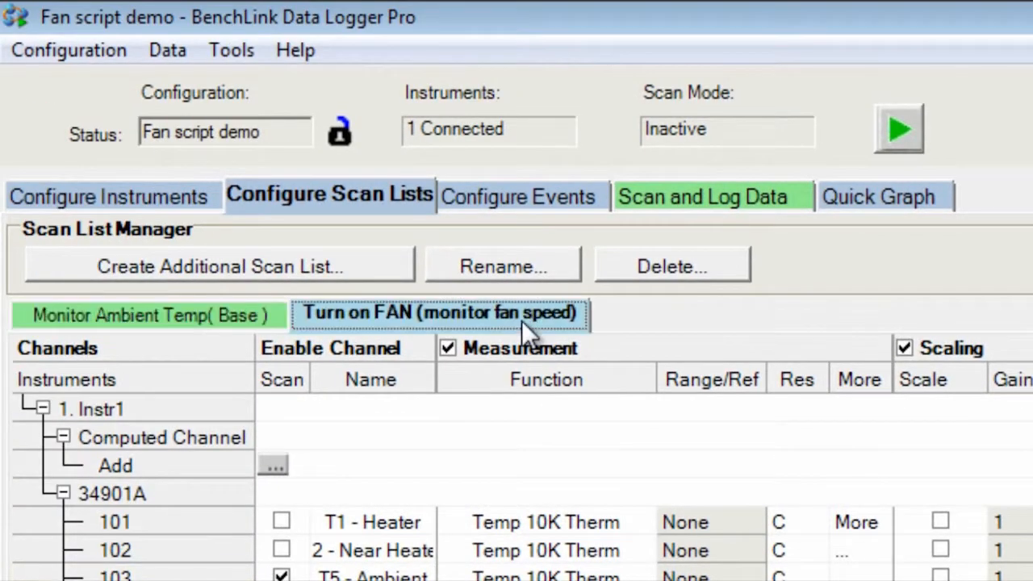
{"action": "scroll", "scroll_direction": "down", "scroll_amount": 3}
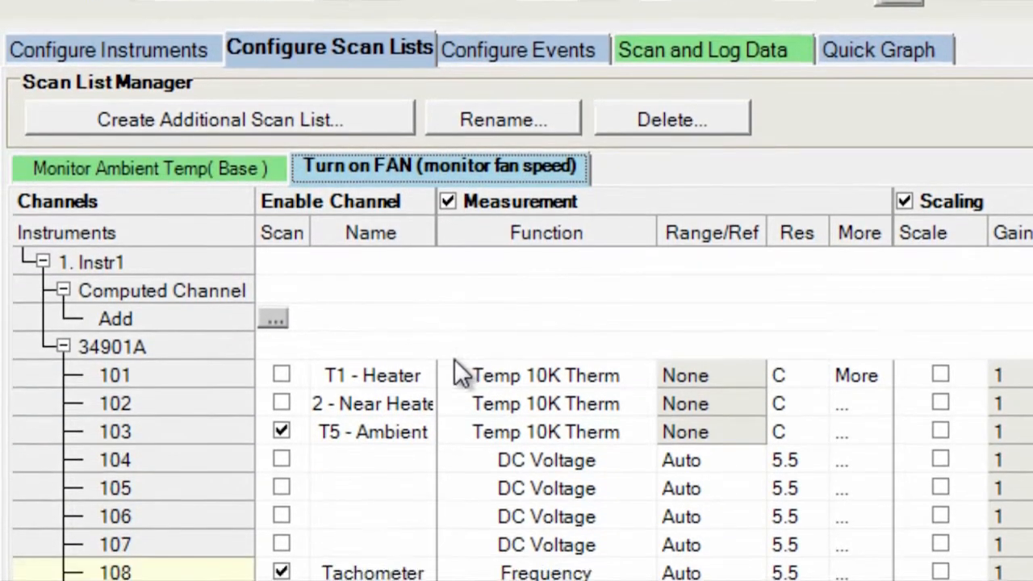
{"action": "scroll", "scroll_direction": "down", "scroll_amount": 3}
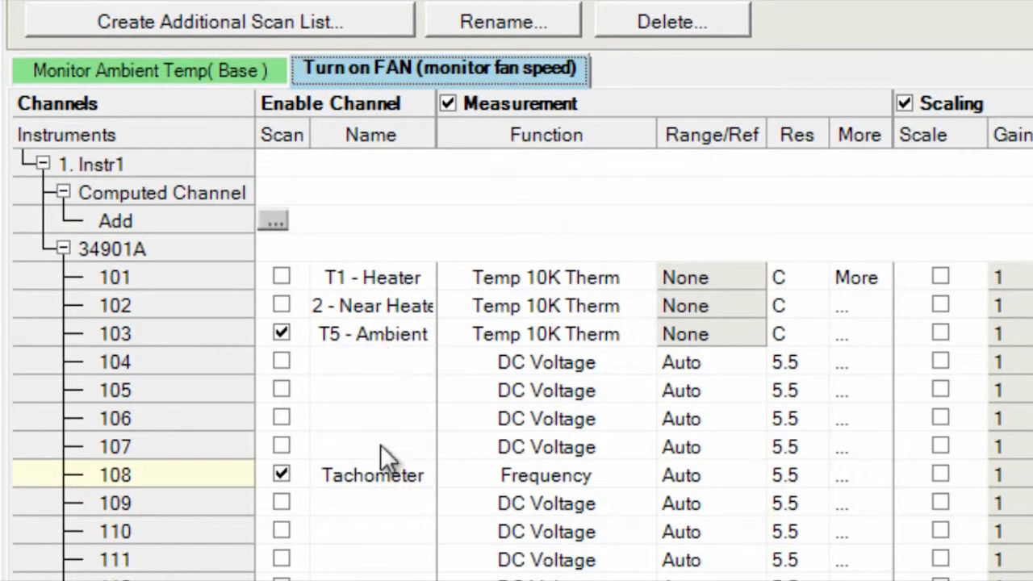
{"action": "mouse_move", "coordinate": [372, 485]}
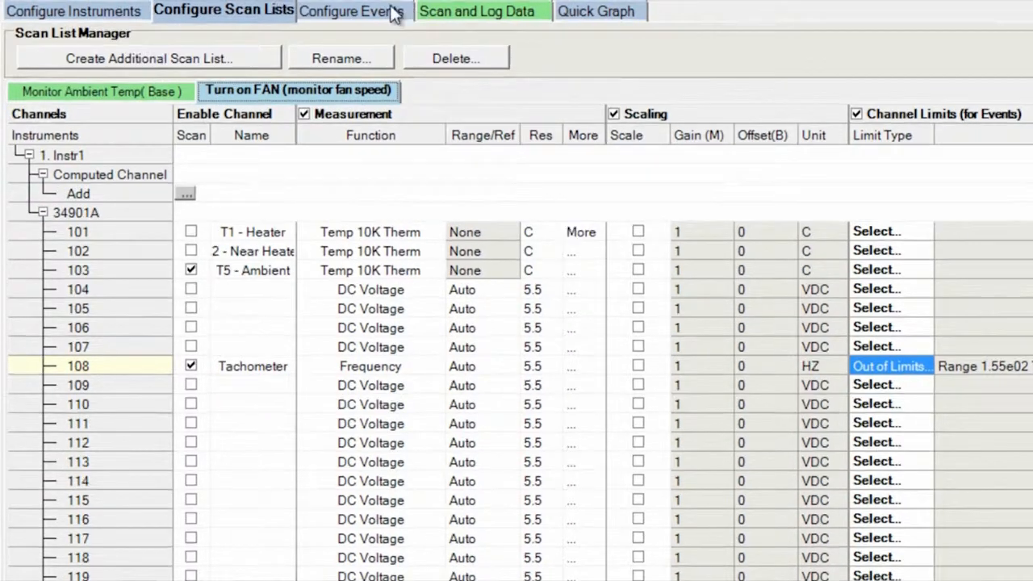
Show Configure Events and review the limits, Run Script, Notification(s) and Next Step columns
{"action": "left_click", "coordinate": [351, 10]}
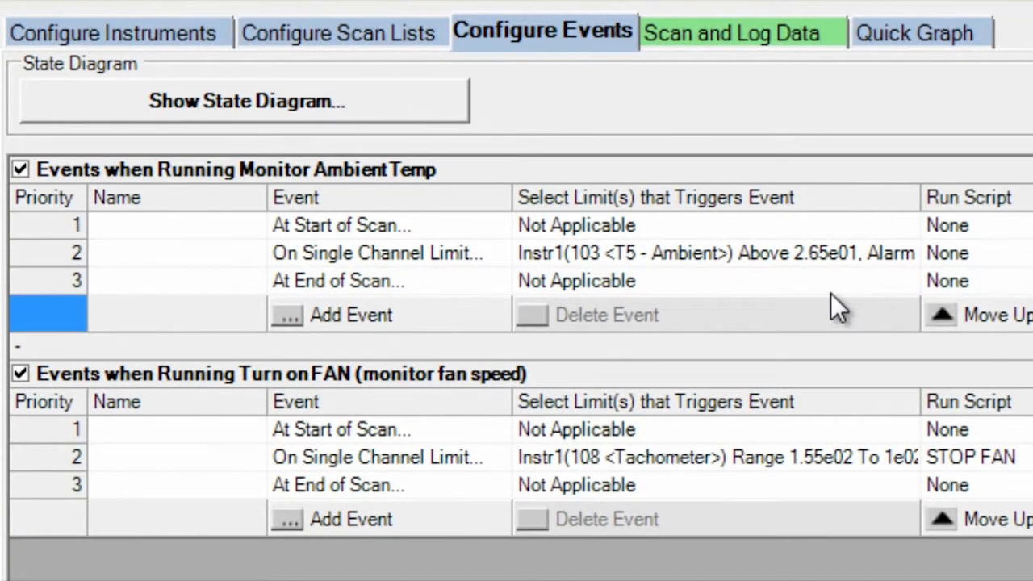
{"action": "mouse_move", "coordinate": [682, 267]}
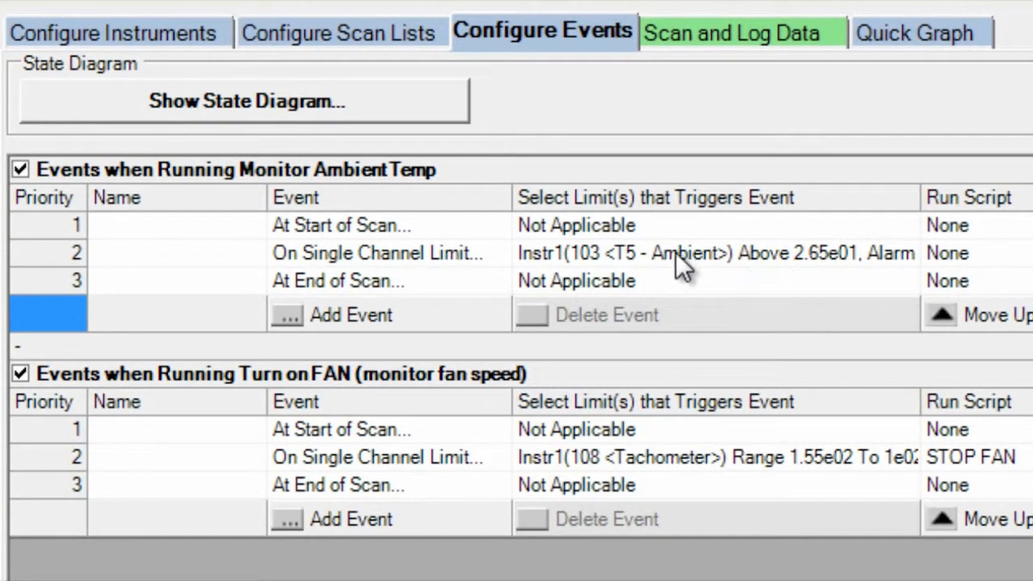
{"action": "mouse_move", "coordinate": [629, 254]}
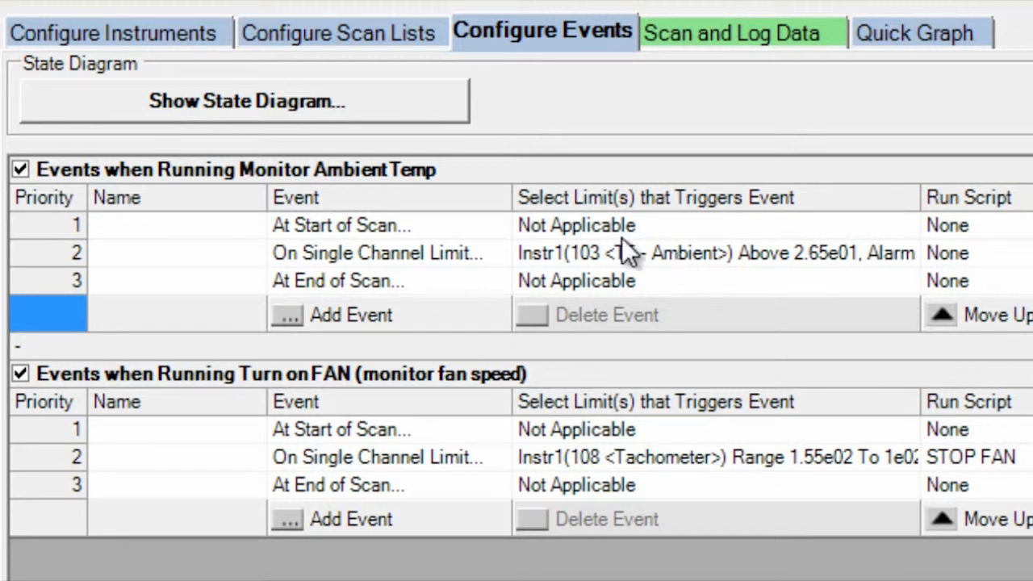
{"action": "mouse_move", "coordinate": [637, 278]}
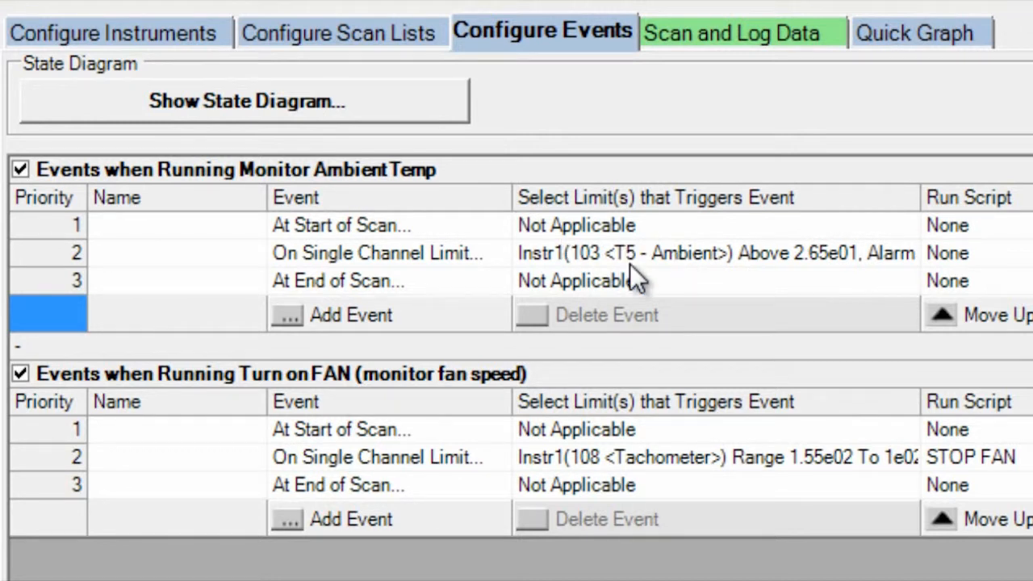
{"action": "mouse_move", "coordinate": [800, 271]}
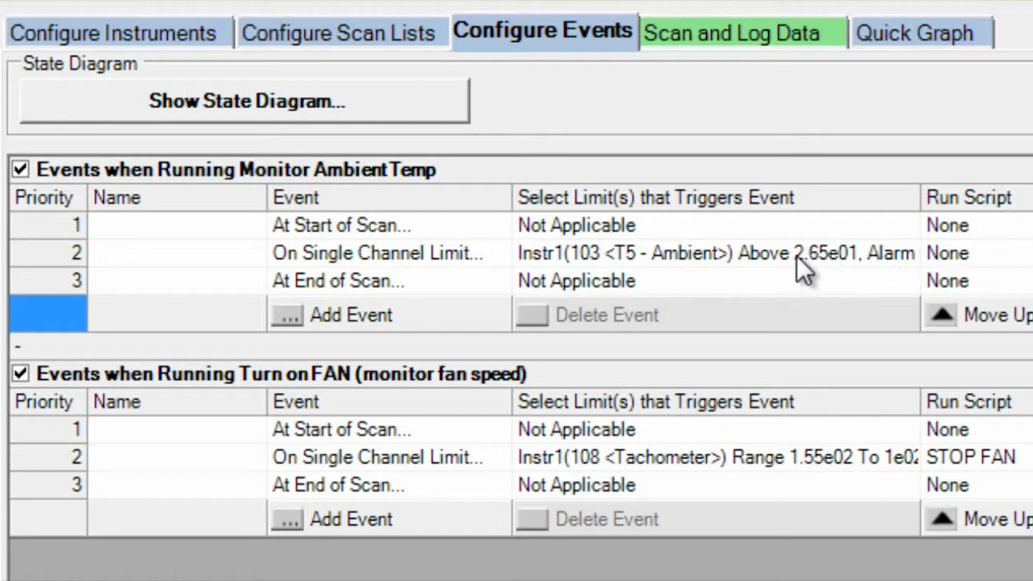
{"action": "mouse_move", "coordinate": [831, 274]}
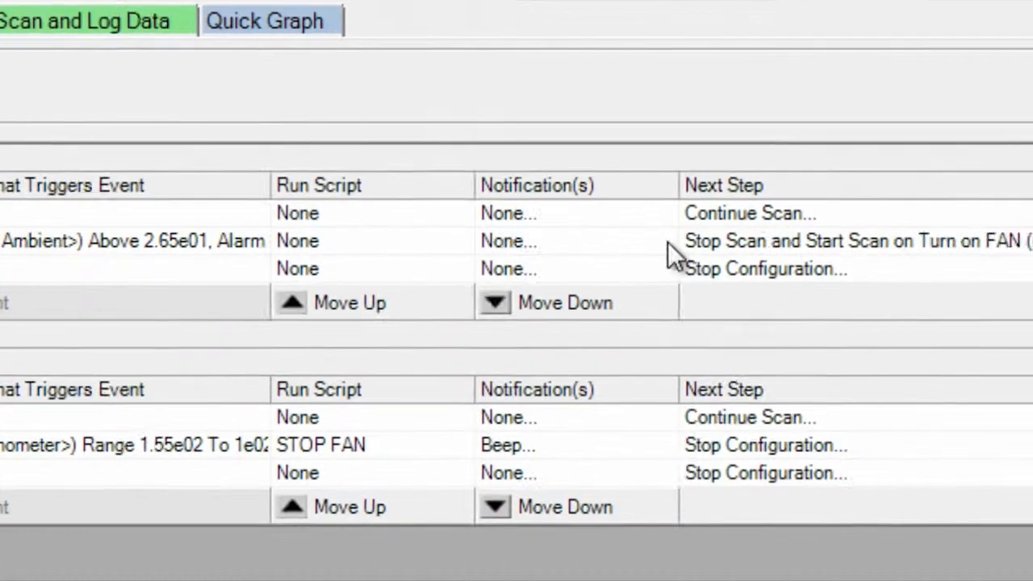
{"action": "scroll", "scroll_direction": "right", "scroll_amount": 3}
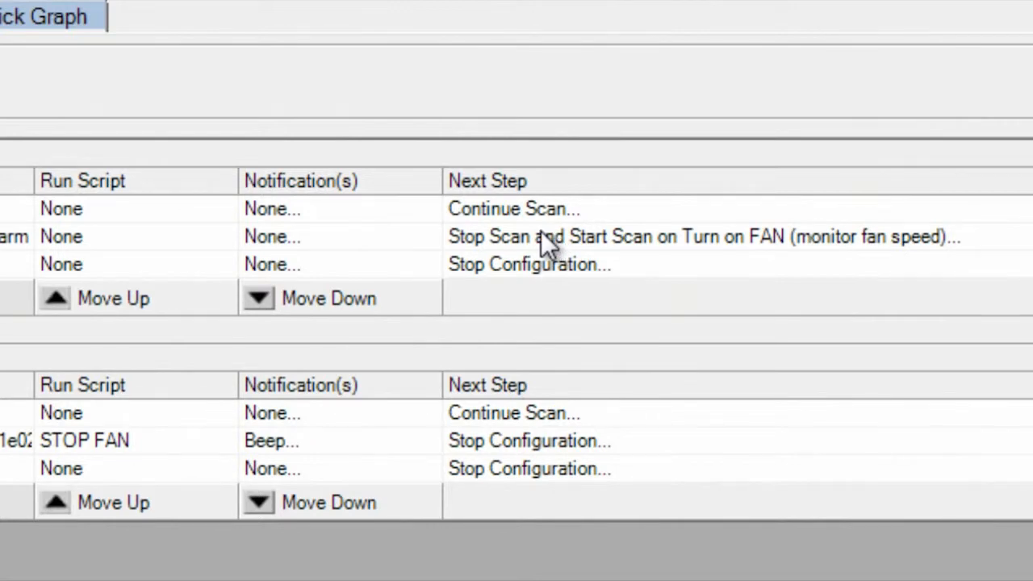
{"action": "mouse_move", "coordinate": [741, 266]}
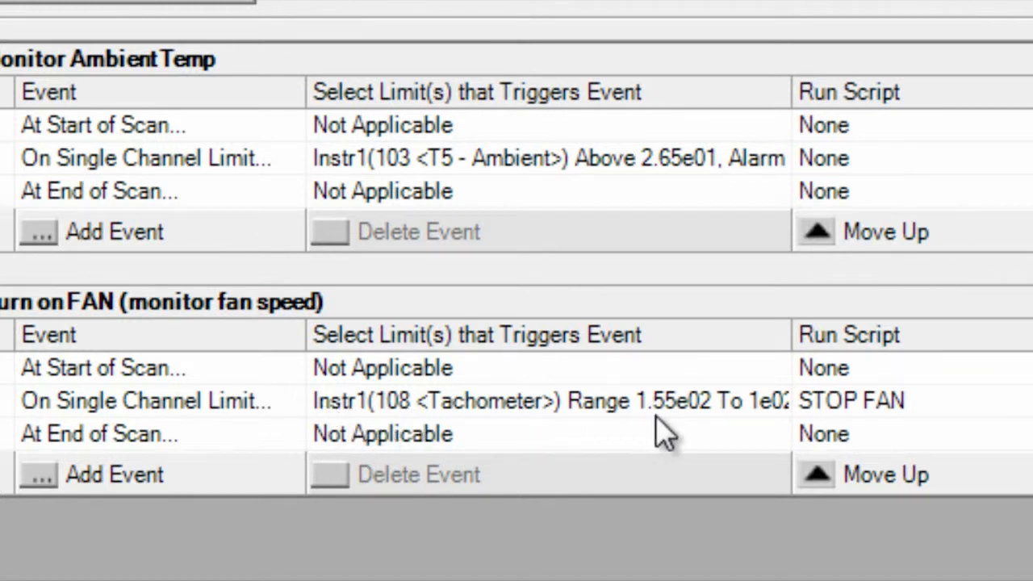
{"action": "mouse_move", "coordinate": [682, 428]}
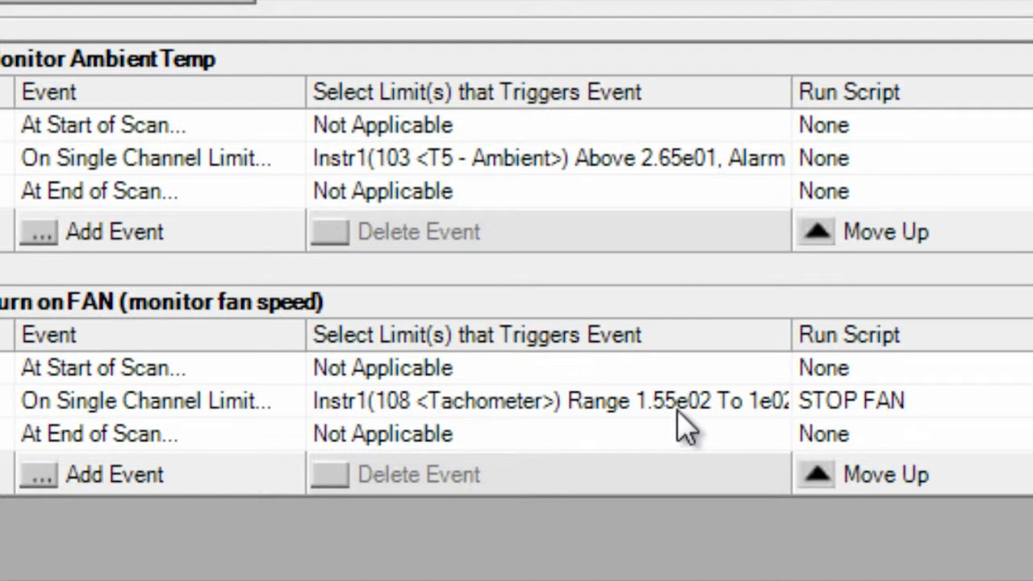
{"action": "mouse_move", "coordinate": [840, 412]}
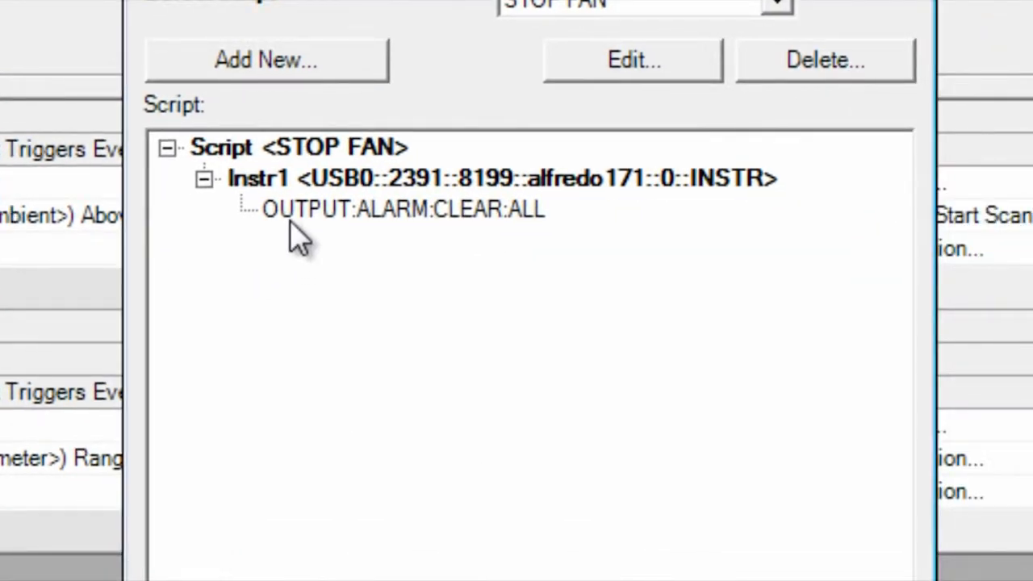
{"action": "mouse_move", "coordinate": [279, 209]}
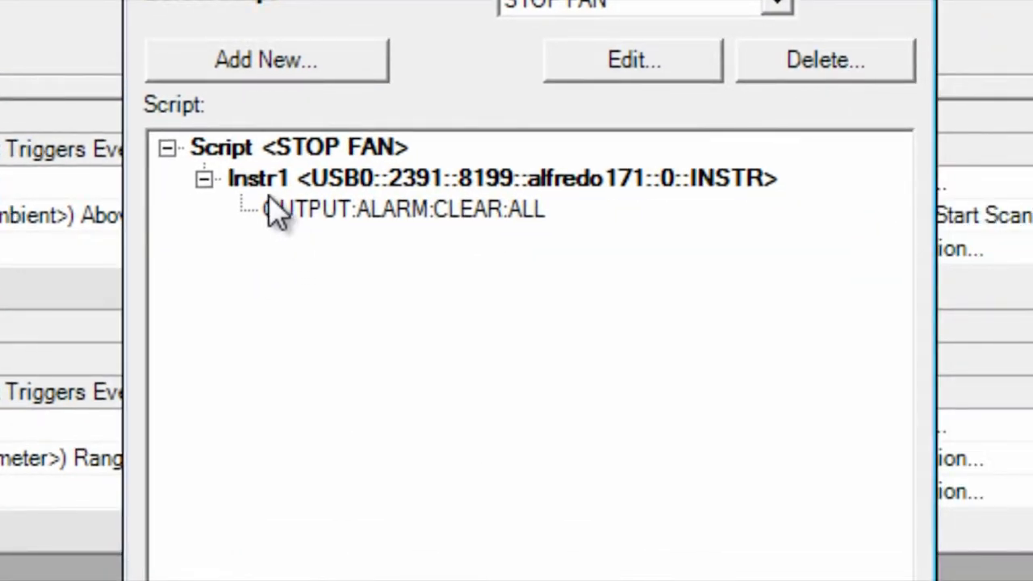
{"action": "mouse_move", "coordinate": [278, 234]}
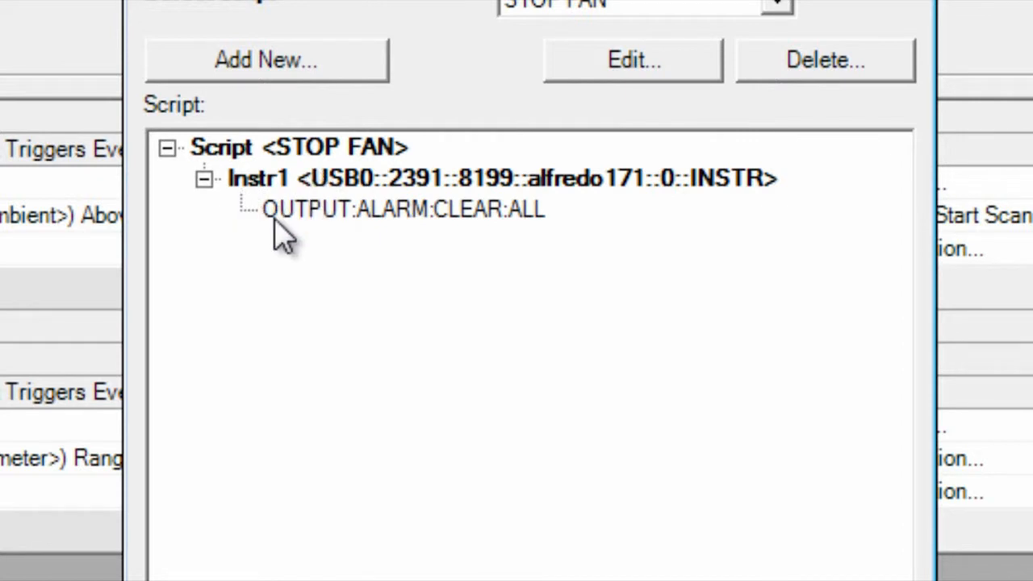
{"action": "mouse_move", "coordinate": [553, 242]}
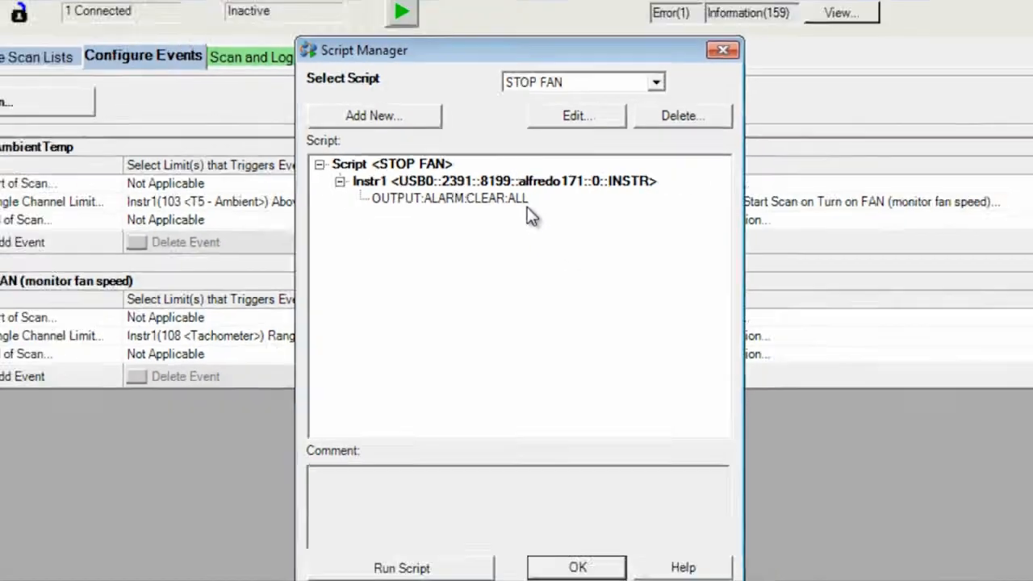
{"action": "left_click", "coordinate": [576, 567]}
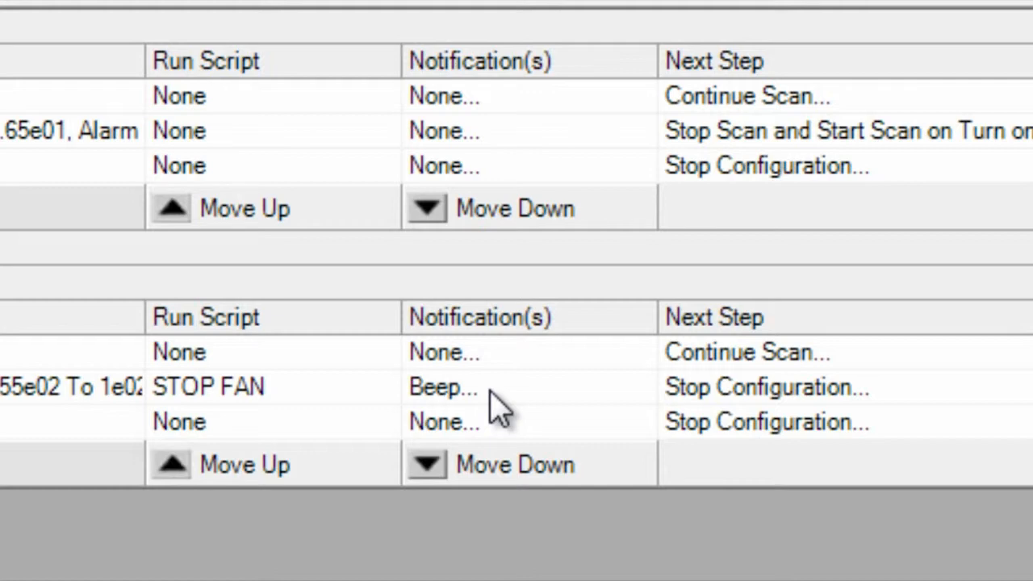
Show the Quick Graph page with its empty live temperature graph
{"action": "left_click", "coordinate": [517, 113]}
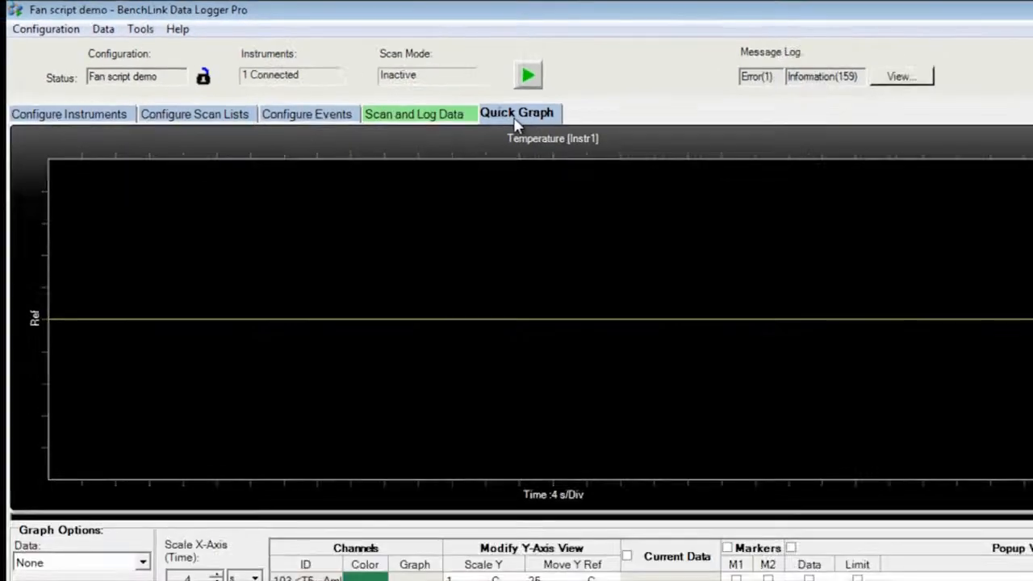